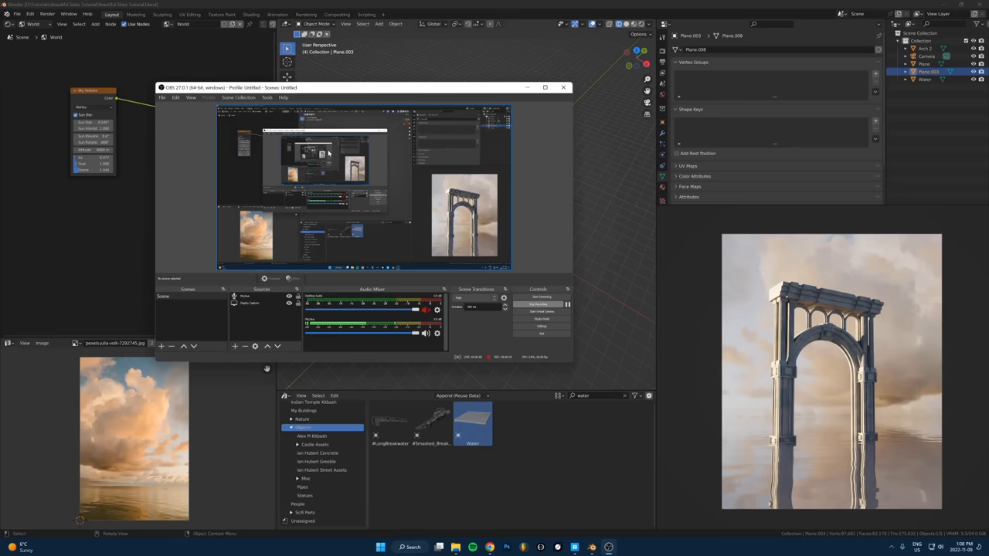
Select the sky plane then the camera as the rotation source for Copy Attributes.
{"action": "left_click", "coordinate": [563, 86]}
{"action": "type", "text": "env"}
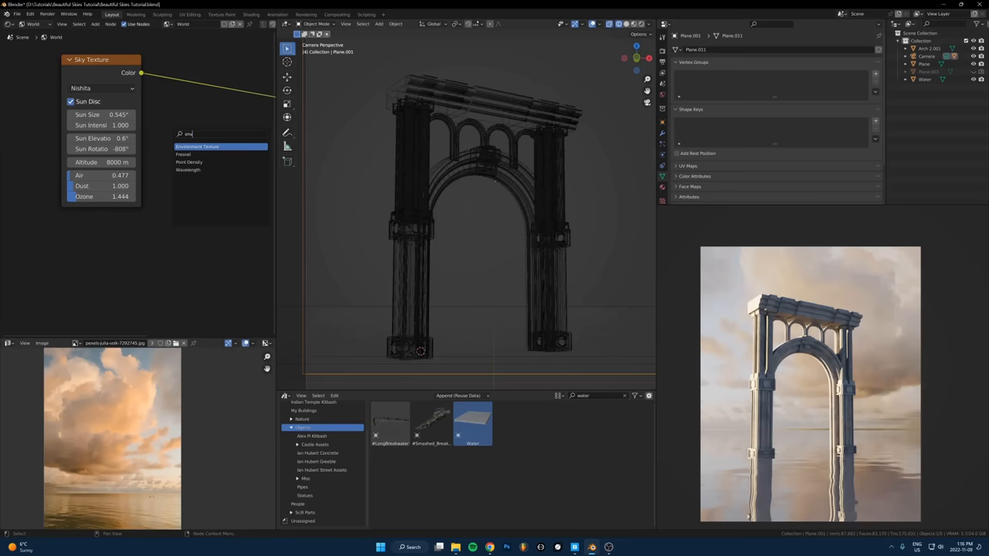
{"action": "left_click", "coordinate": [172, 177]}
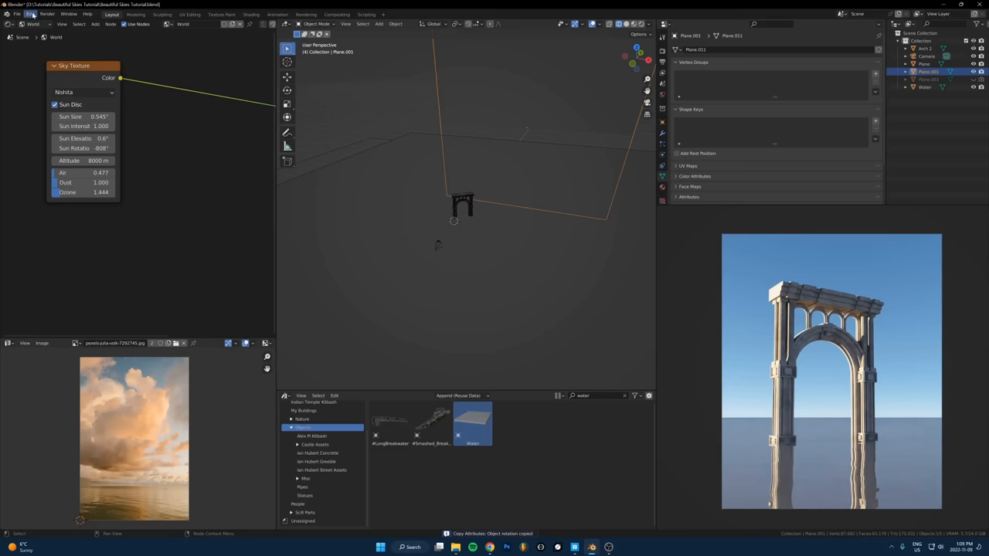
{"action": "left_click", "coordinate": [17, 14]}
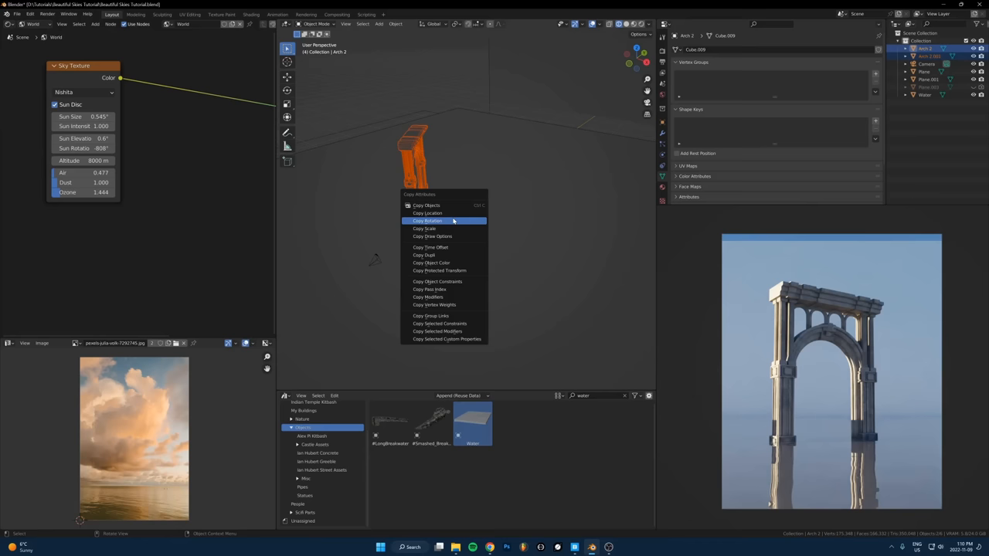
Copy the camera's rotation onto the sky plane via Copy Rotation.
{"action": "left_click", "coordinate": [426, 221]}
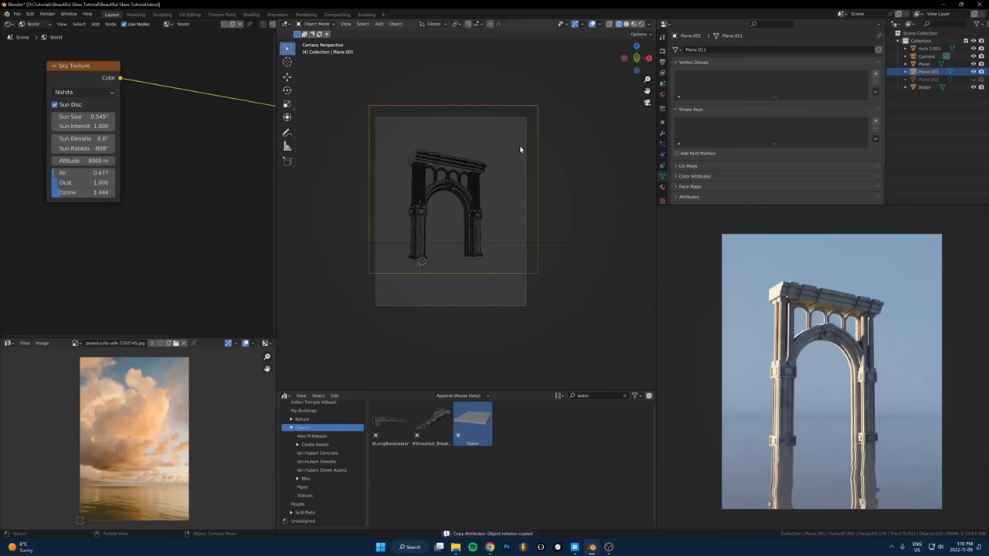
Switch the shader editor from World to Object so the plane's material nodes show.
{"action": "left_click", "coordinate": [925, 56]}
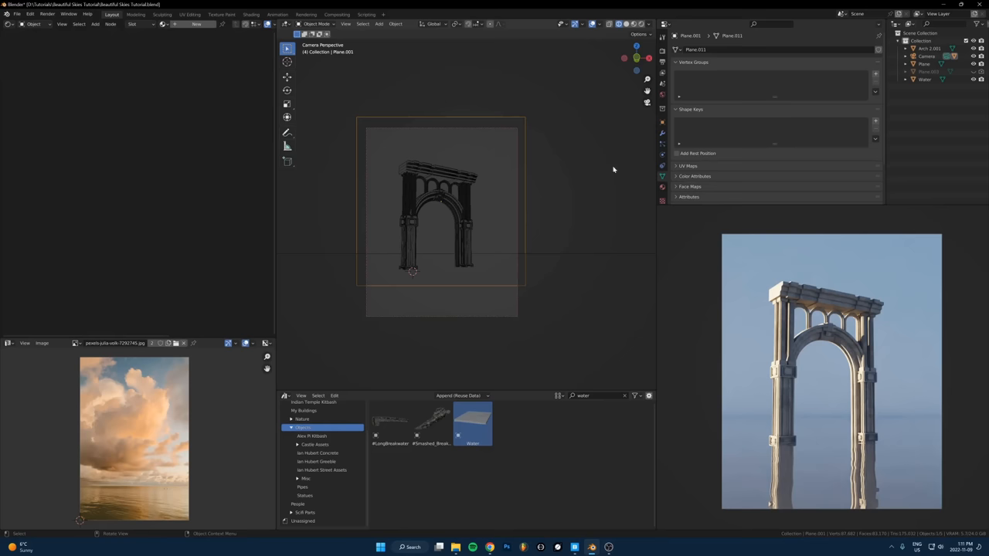
{"action": "left_click", "coordinate": [440, 547]}
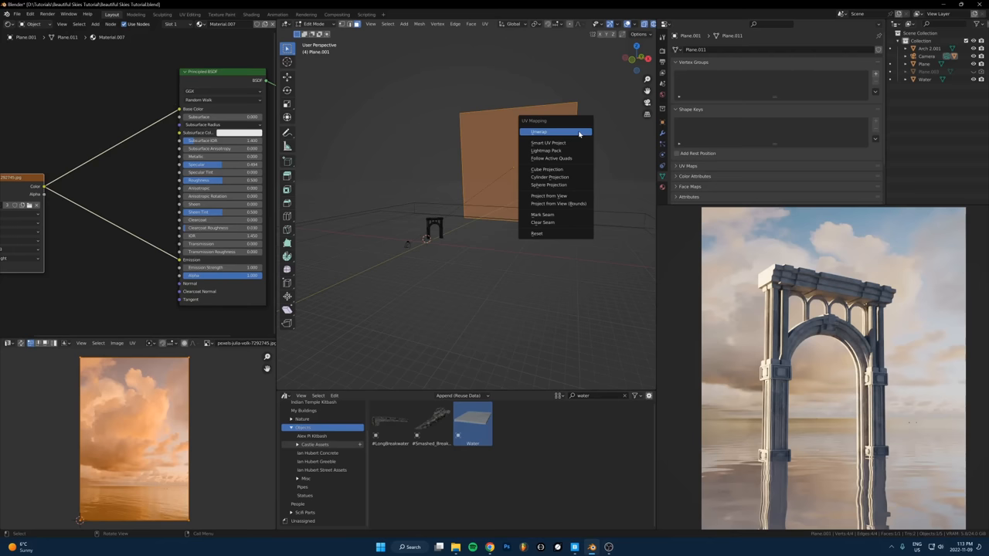
Unwrap the sky plane's faces so its UVs lie over the cloud photo.
{"action": "left_click", "coordinate": [538, 132]}
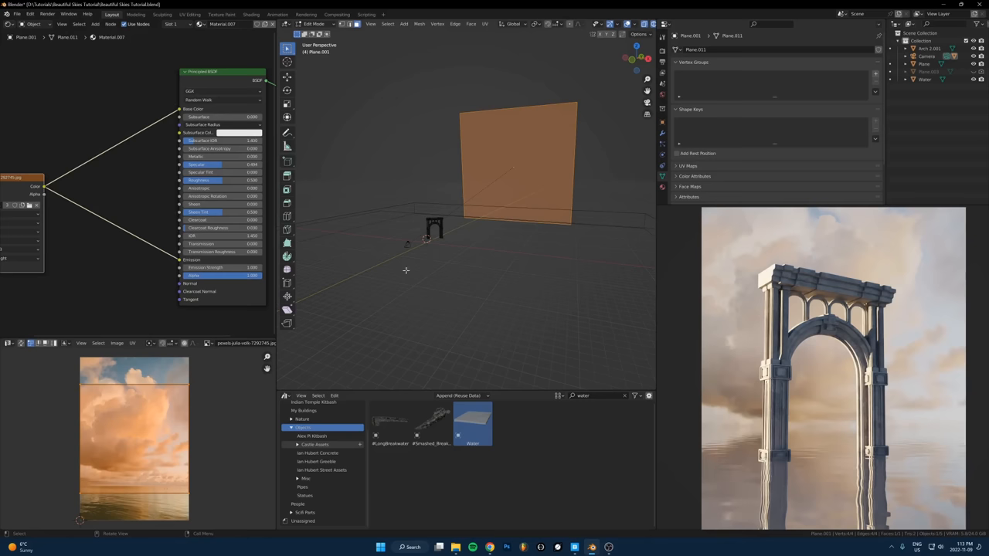
Enter Edit Mode on the sky plane to scale its UVs to the image bounds.
{"action": "key", "text": "Tab"}
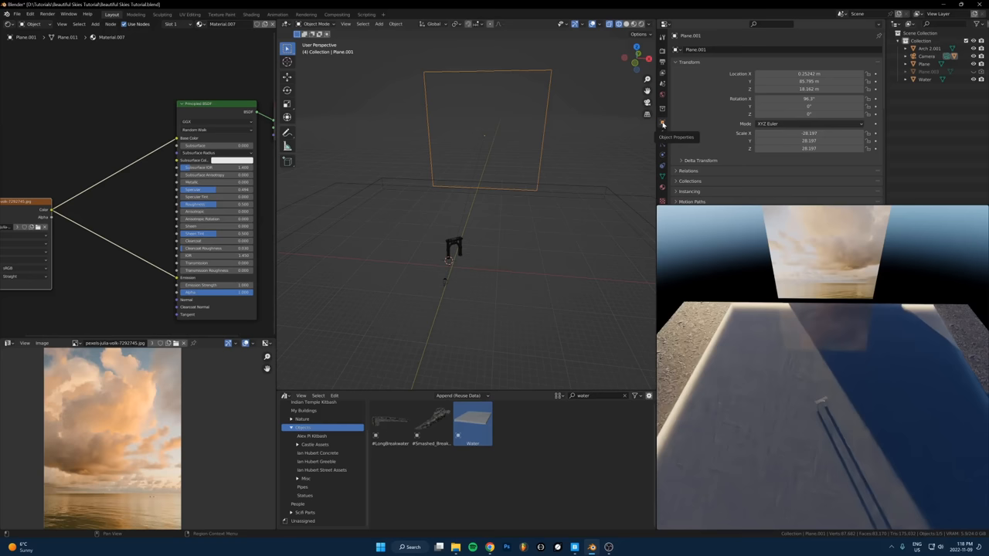
Show the Object Properties of the sky image plane Plane.001.
{"action": "left_click", "coordinate": [662, 123]}
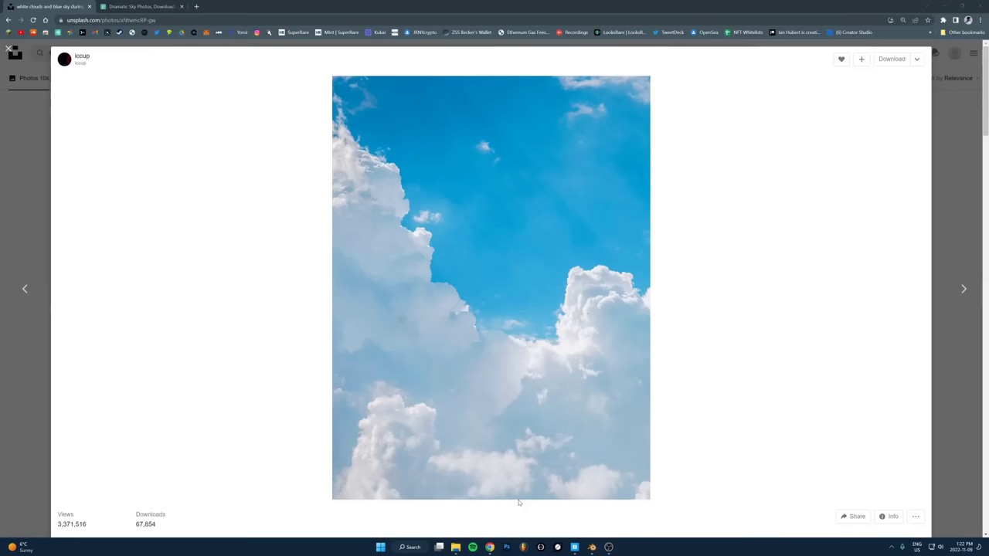
Return from the blue-sky cloud photo to Unsplash's home page.
{"action": "left_click", "coordinate": [8, 49]}
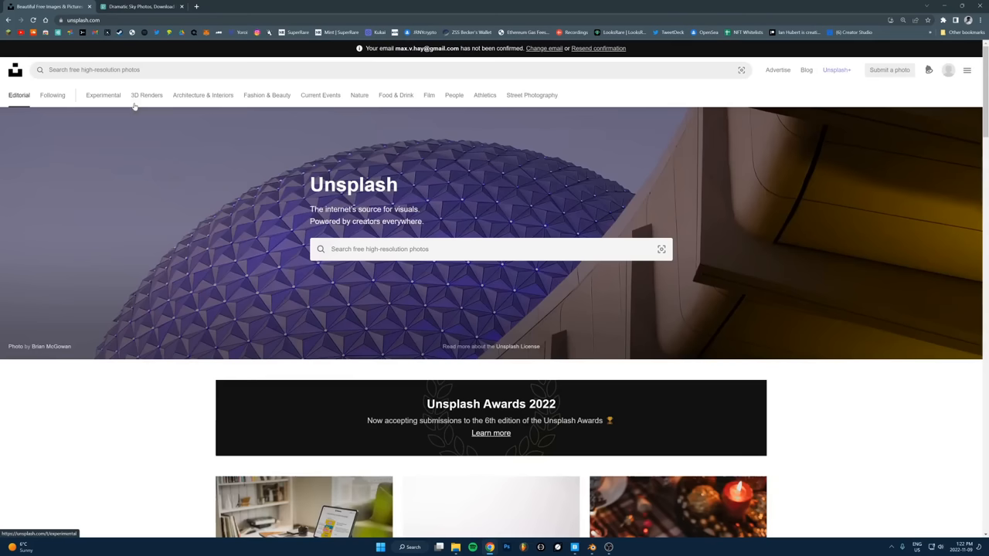
Search Unsplash for 'sky' to list free sky photos.
{"action": "type", "text": "sky"}
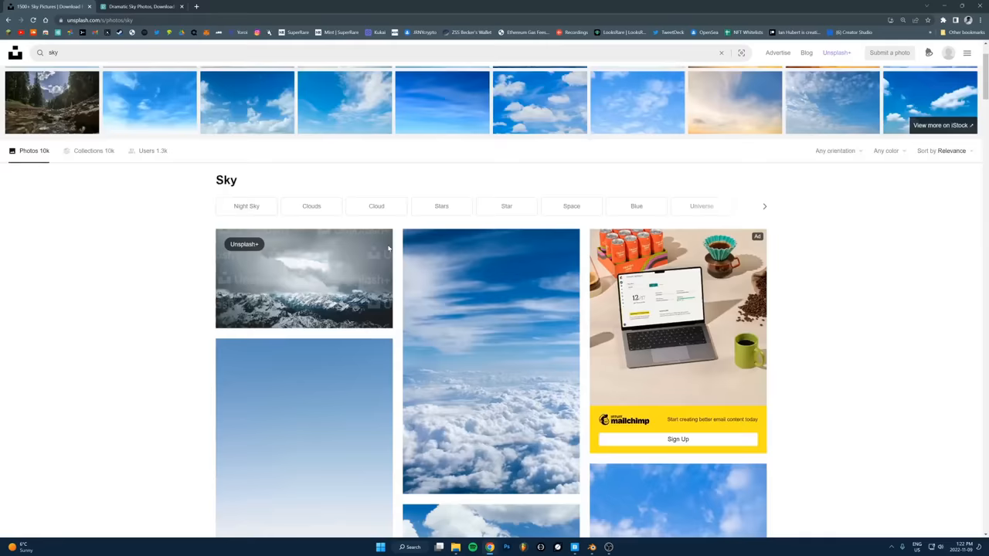
{"action": "left_click", "coordinate": [141, 6]}
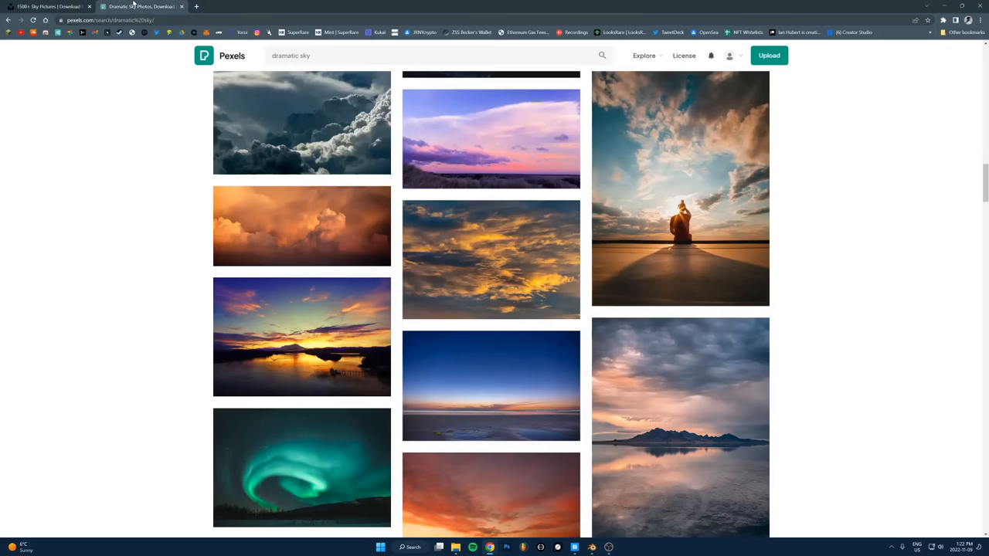
{"action": "left_click", "coordinate": [425, 55]}
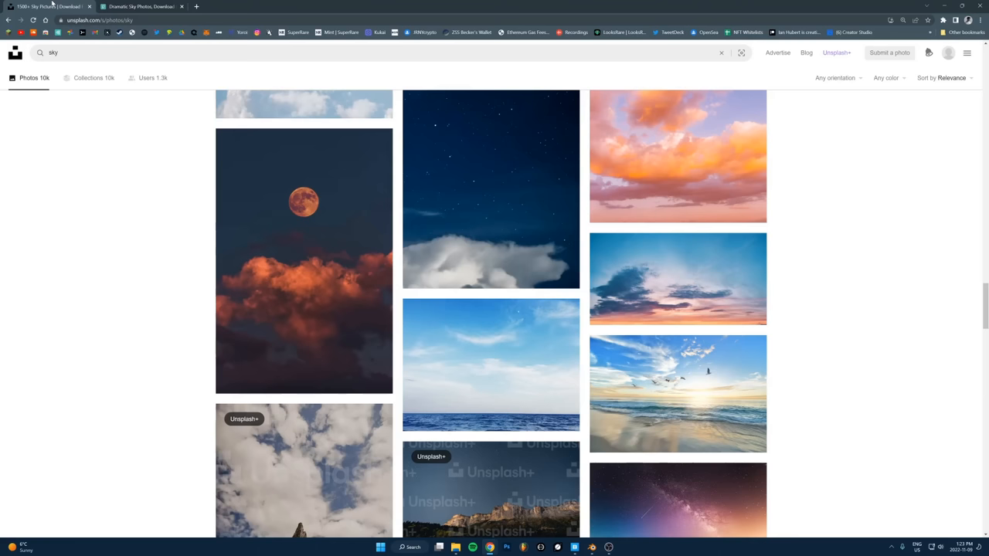
Open the CHUTTERSNAP deep blue sky over white clouds photo and enlarge it.
{"action": "left_click", "coordinate": [574, 547]}
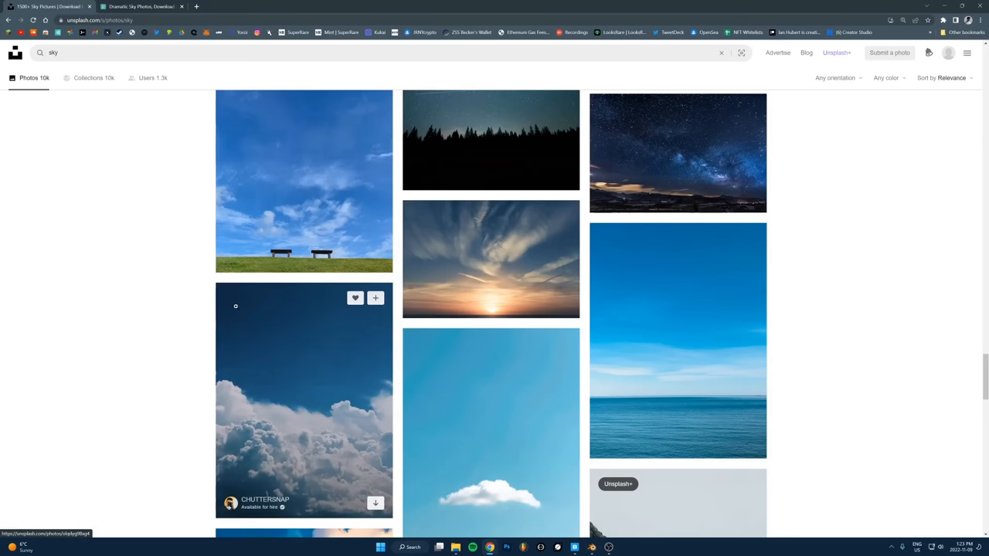
{"action": "mouse_move", "coordinate": [490, 259]}
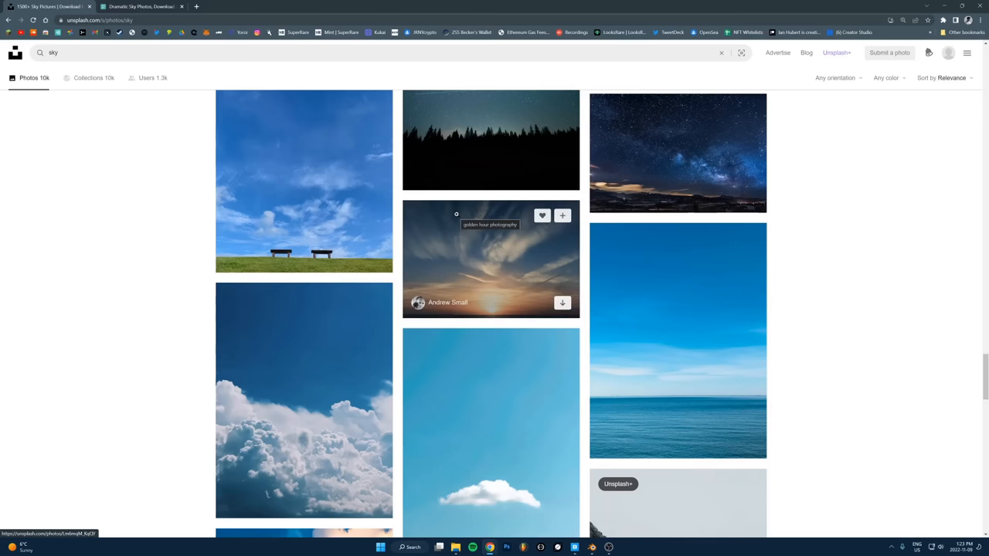
{"action": "scroll", "scroll_direction": "down", "scroll_amount": 3}
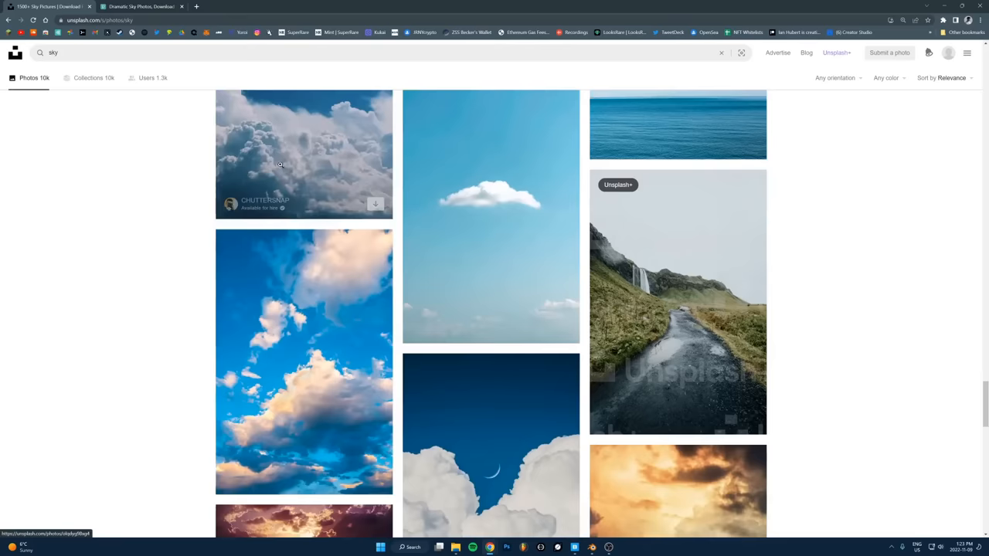
{"action": "left_click", "coordinate": [280, 154]}
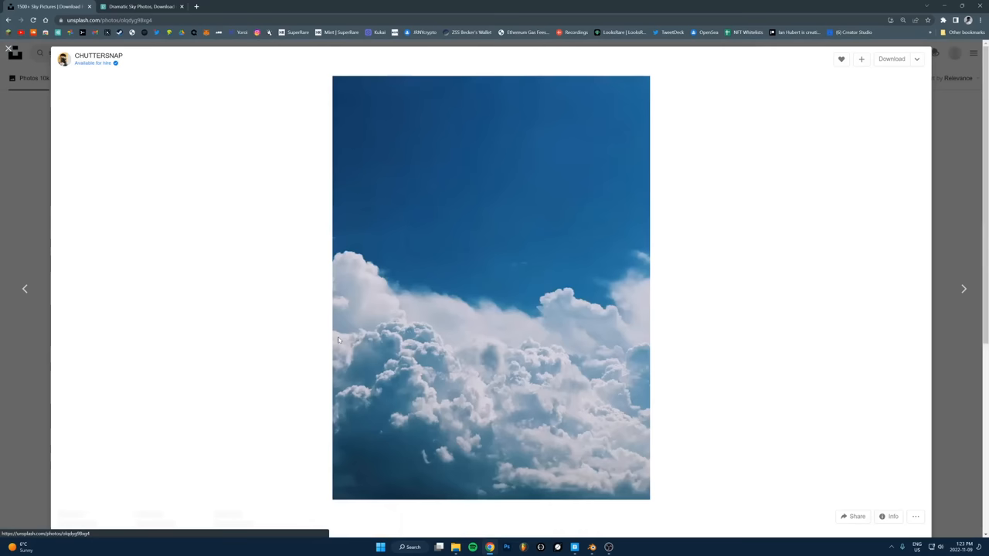
{"action": "left_click", "coordinate": [491, 286]}
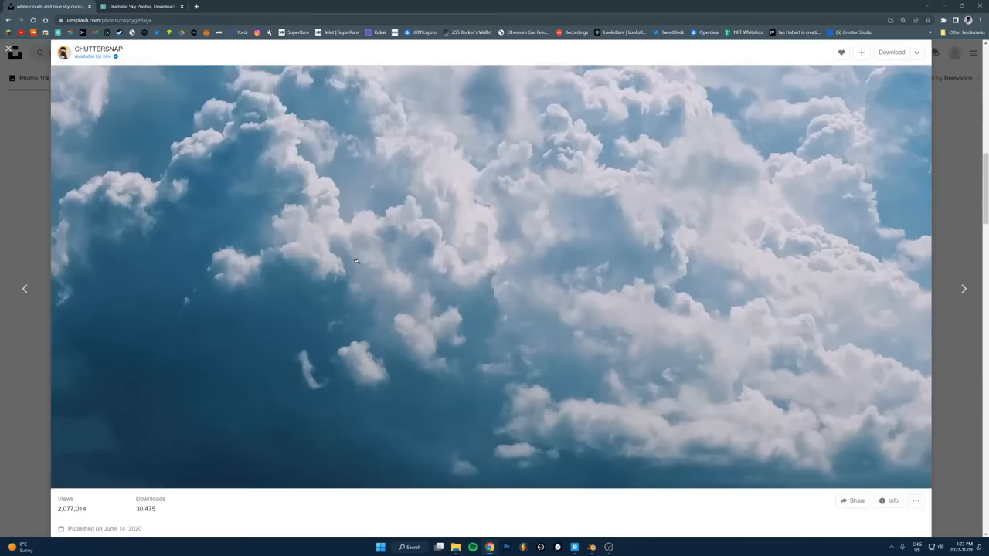